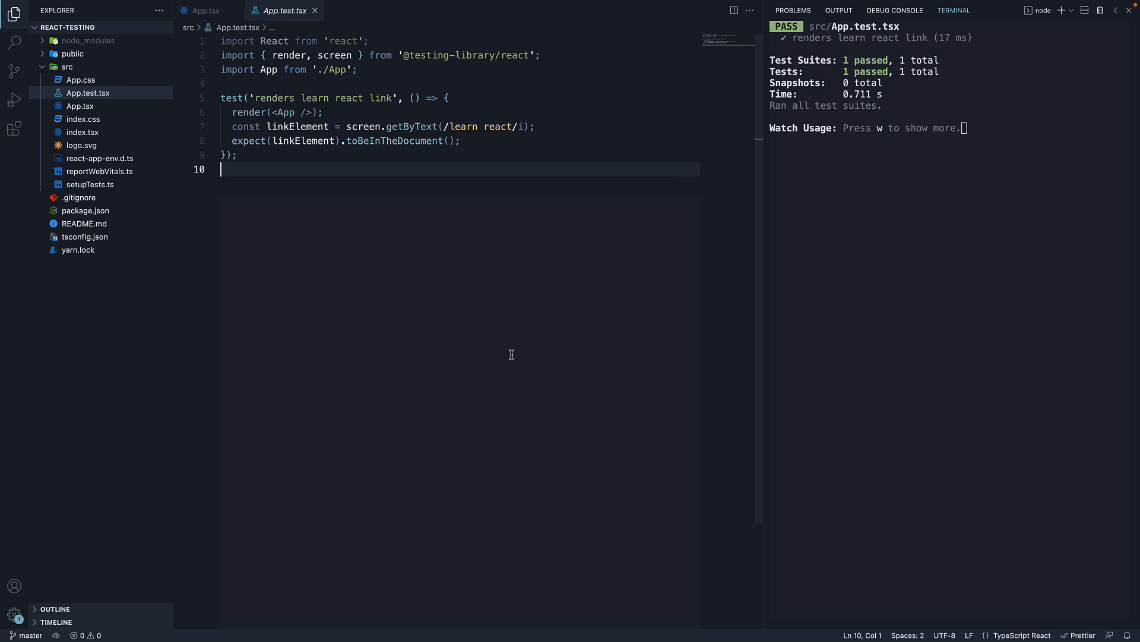
mouse_move(514, 360)
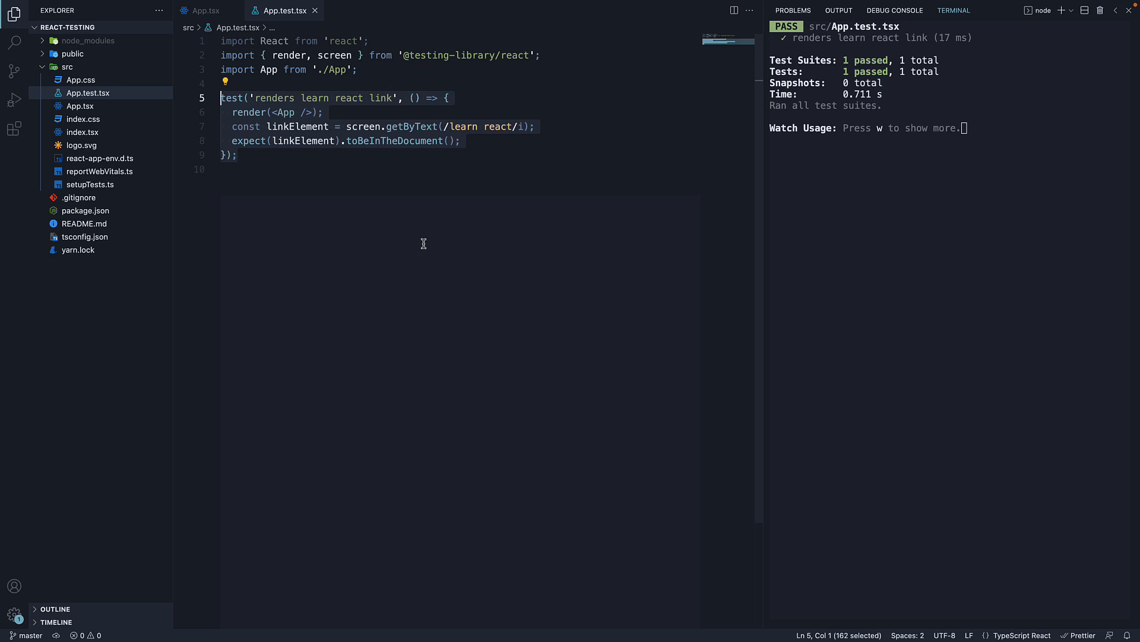
mouse_move(332, 150)
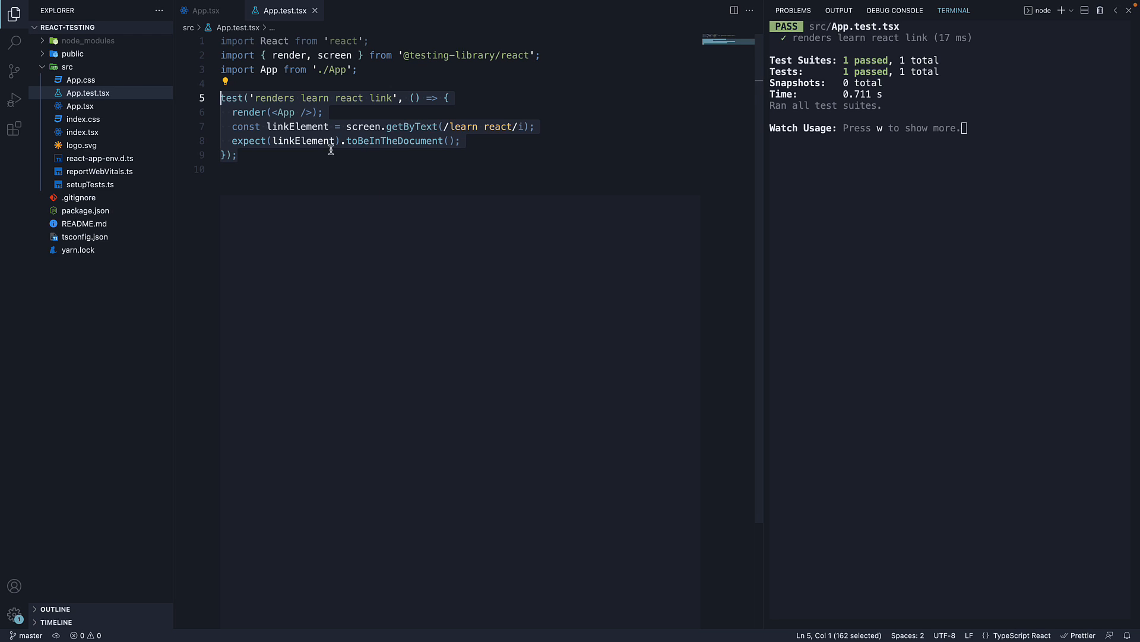
Highlight the test and getByText names while explaining, then bring up App.tsx from the Explorer
double_click(231, 97)
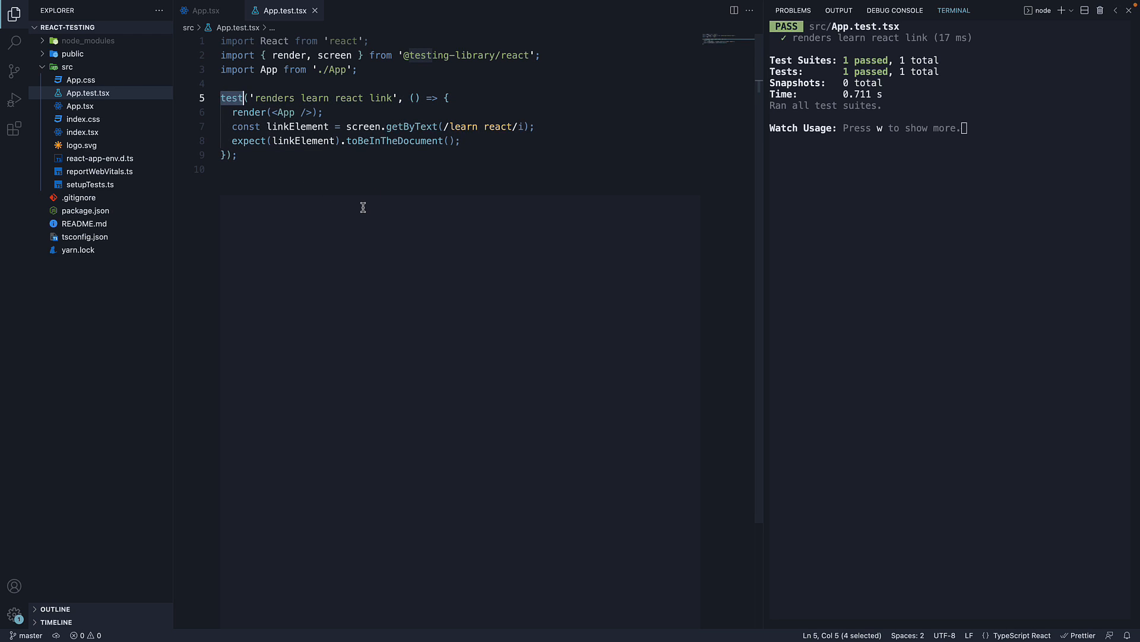
mouse_move(380, 221)
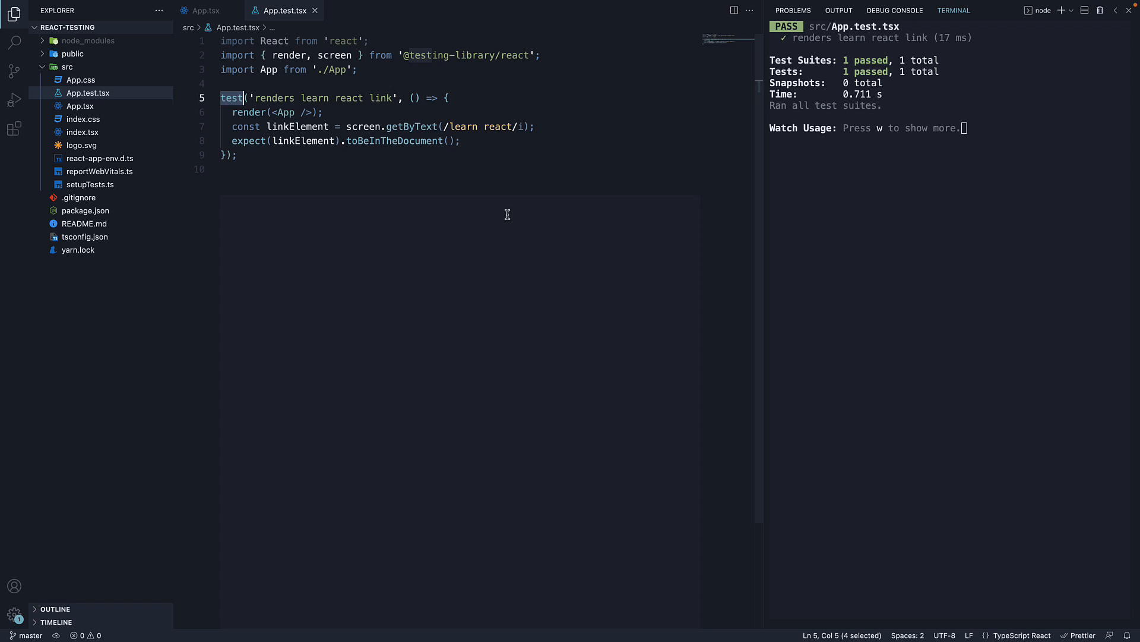
mouse_move(500, 206)
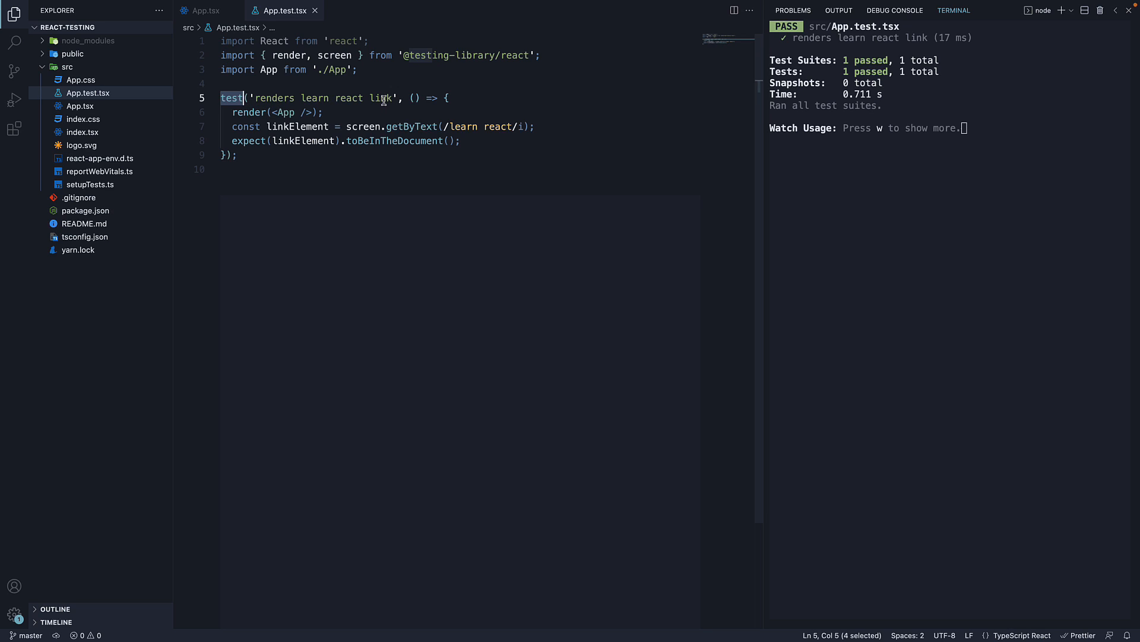
mouse_move(503, 102)
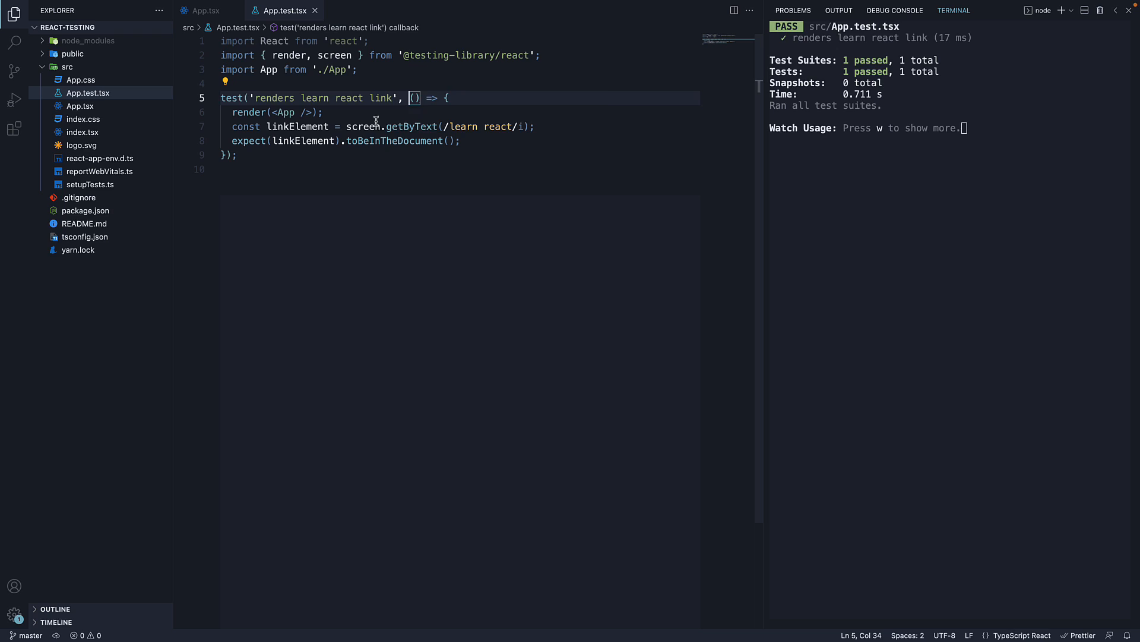
mouse_move(369, 163)
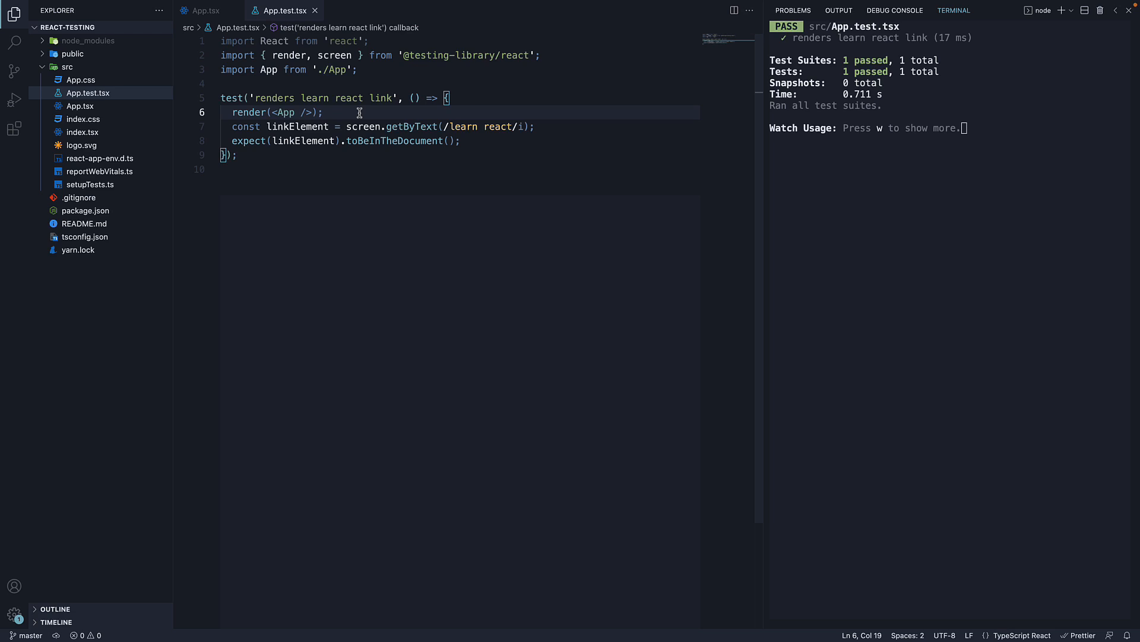
mouse_move(356, 55)
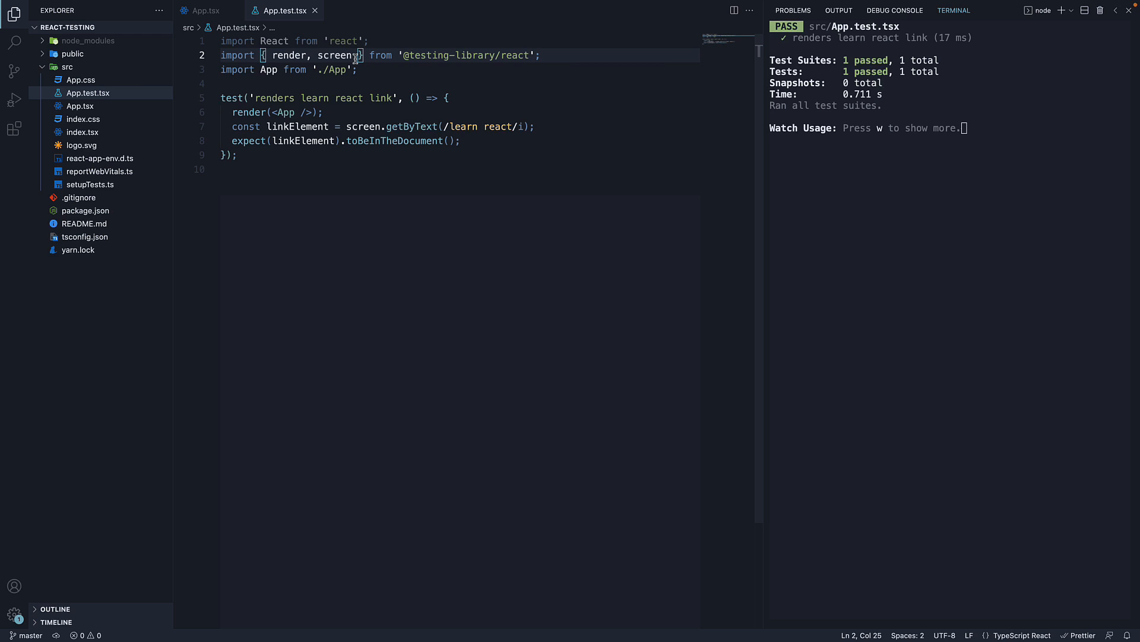
double_click(408, 126)
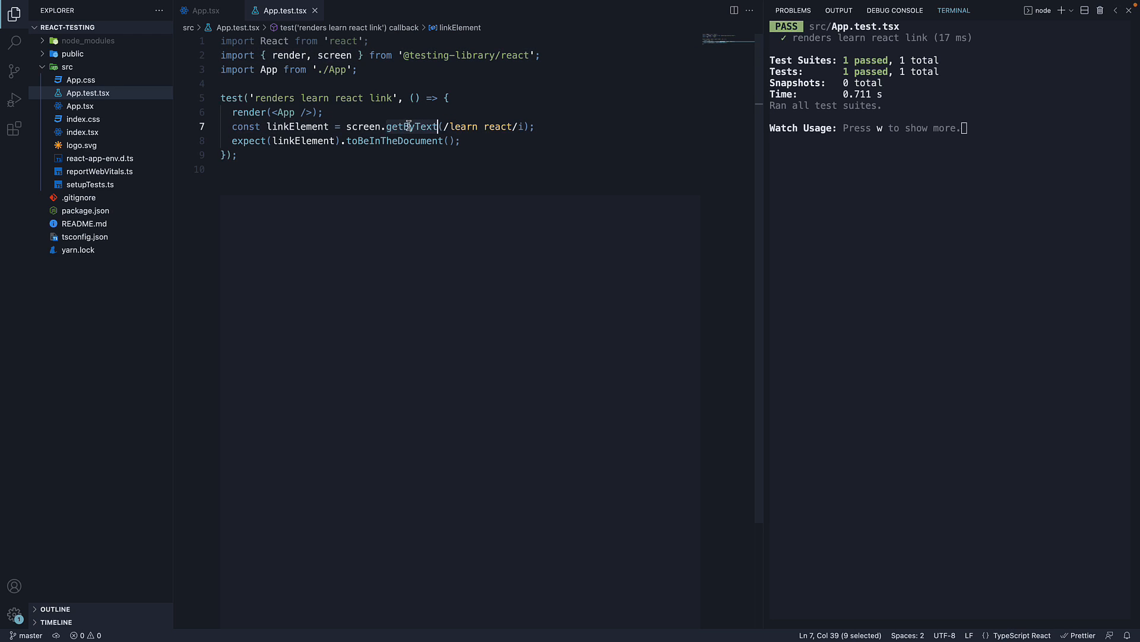
double_click(410, 126)
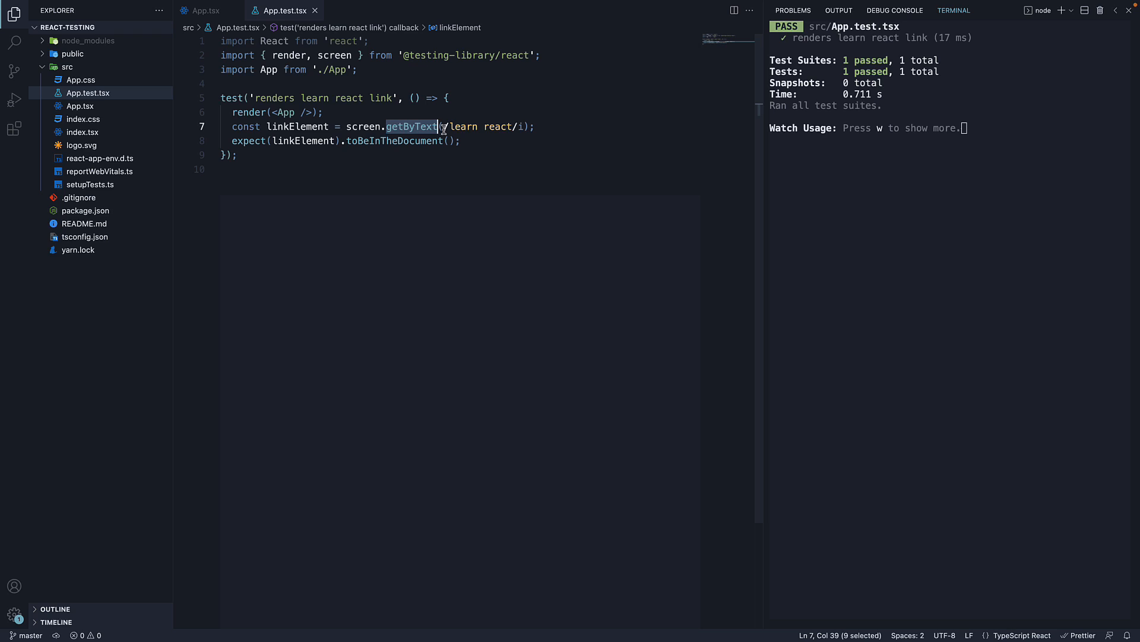
mouse_move(543, 128)
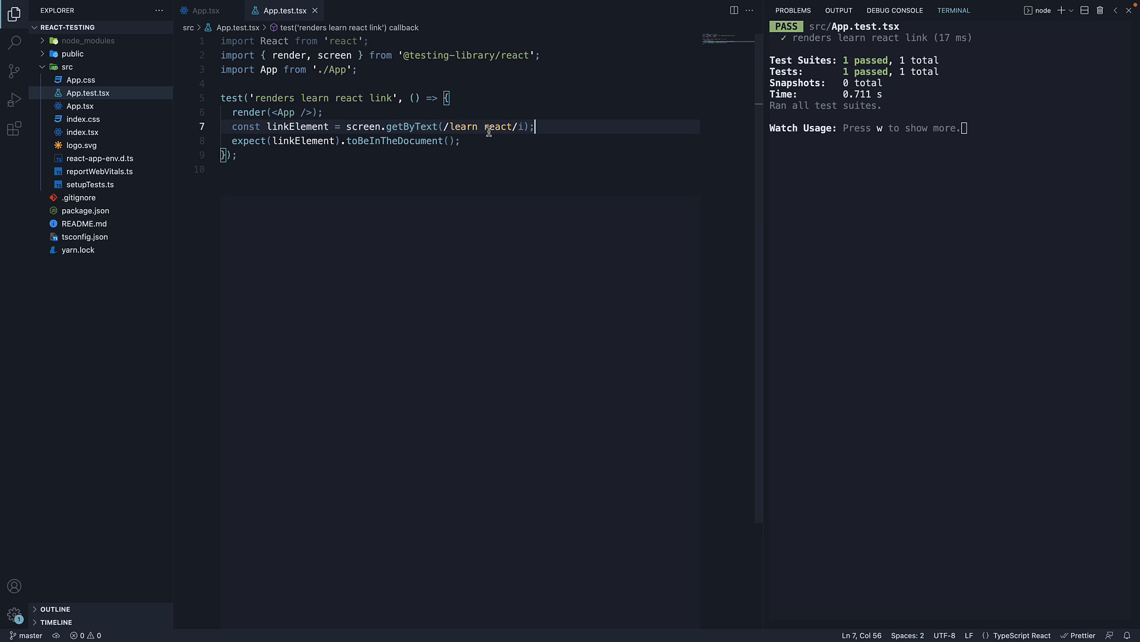
click(206, 10)
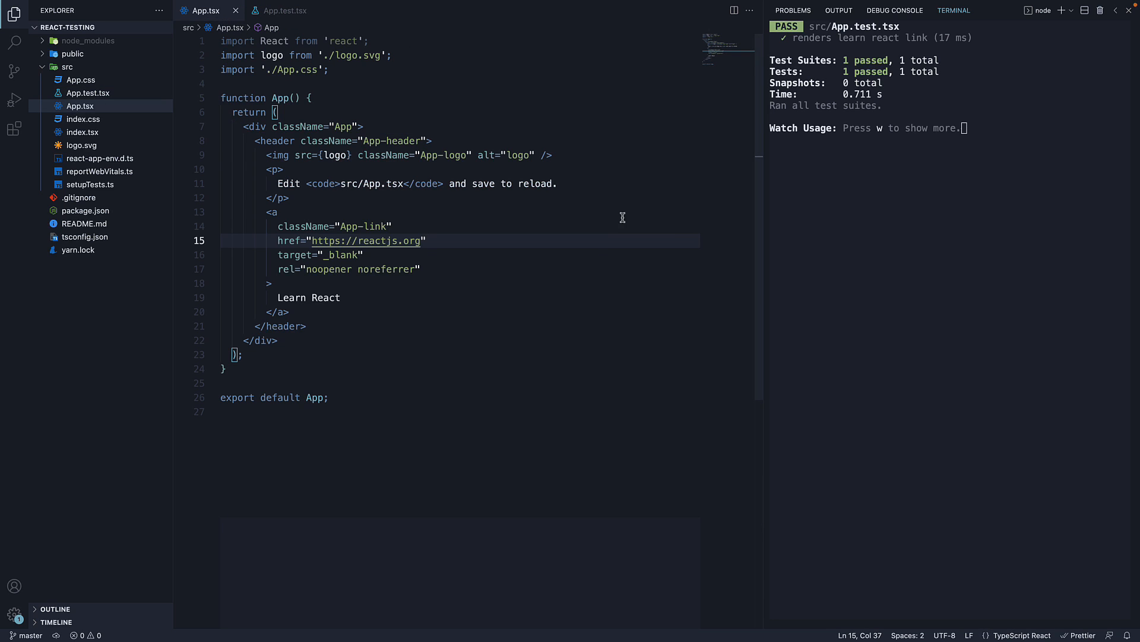
Point out the Learn React link text in App.tsx, then switch back to App.test.tsx
click(341, 297)
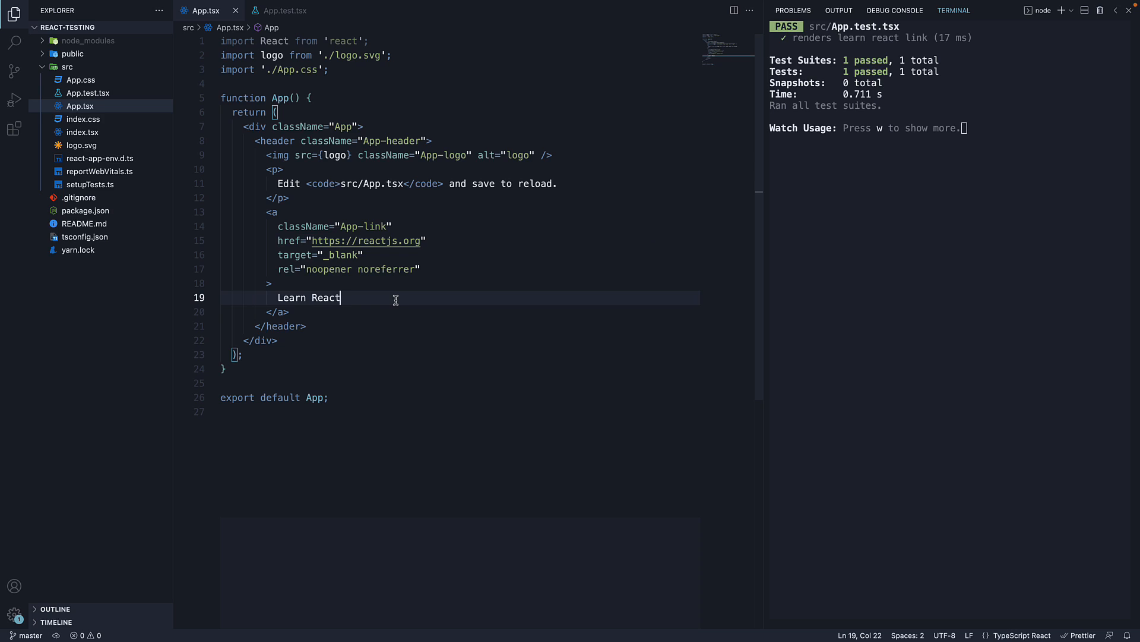
click(282, 10)
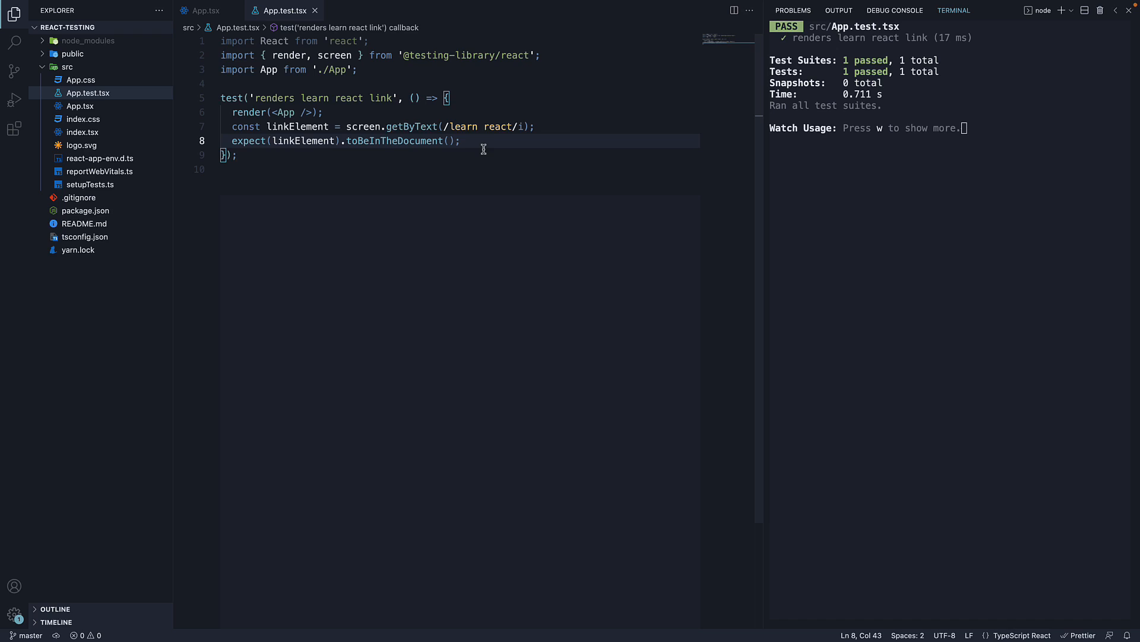
mouse_move(492, 145)
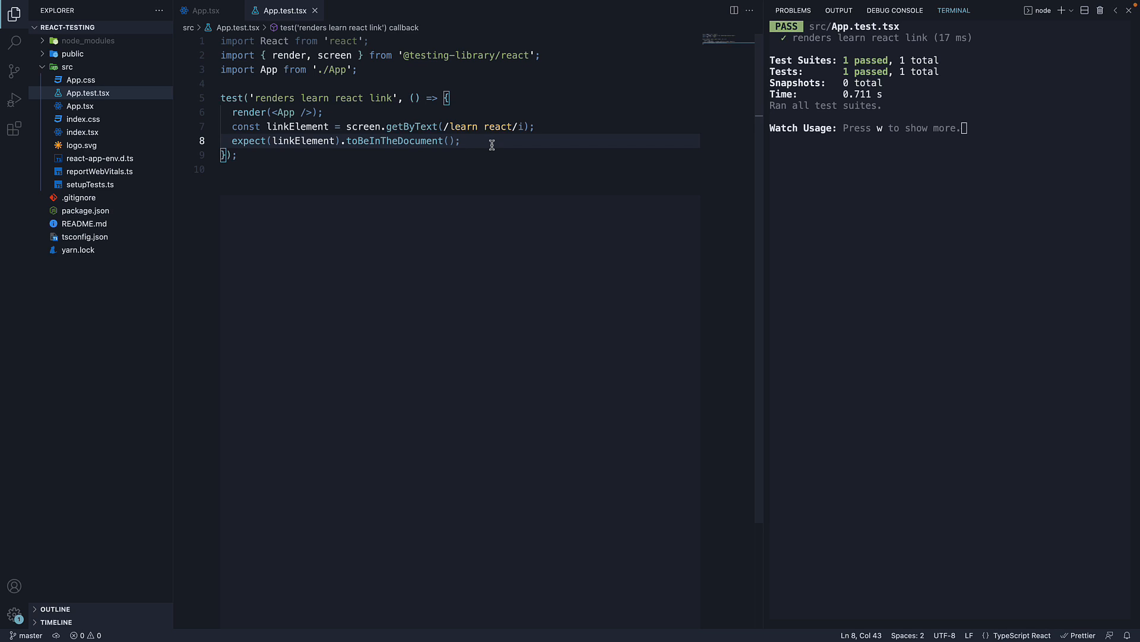
mouse_move(796, 41)
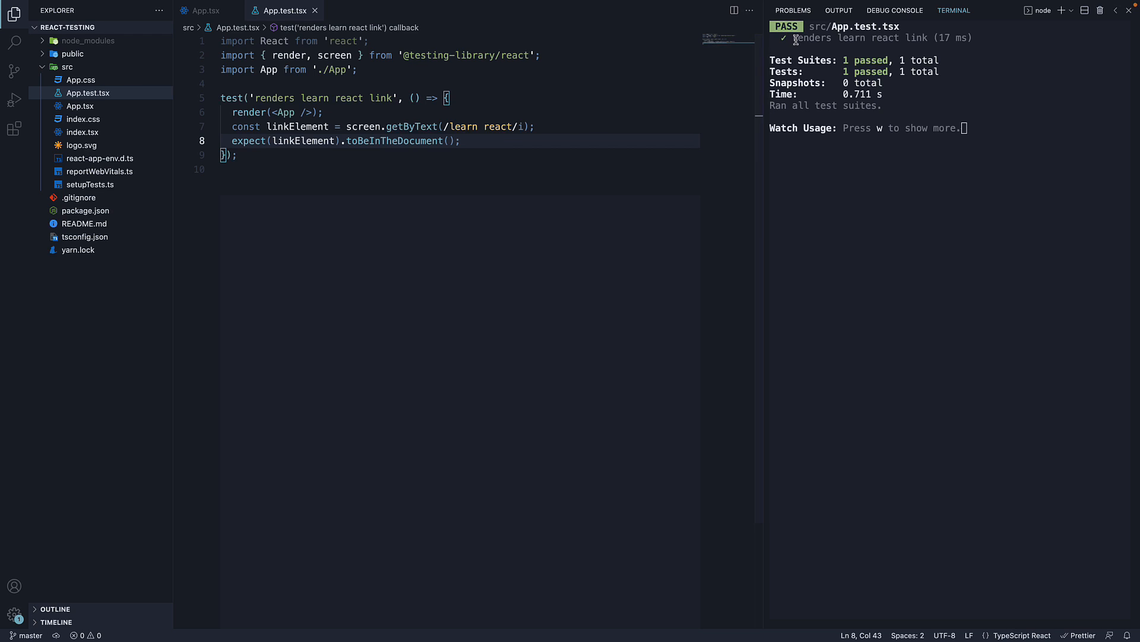
mouse_move(799, 42)
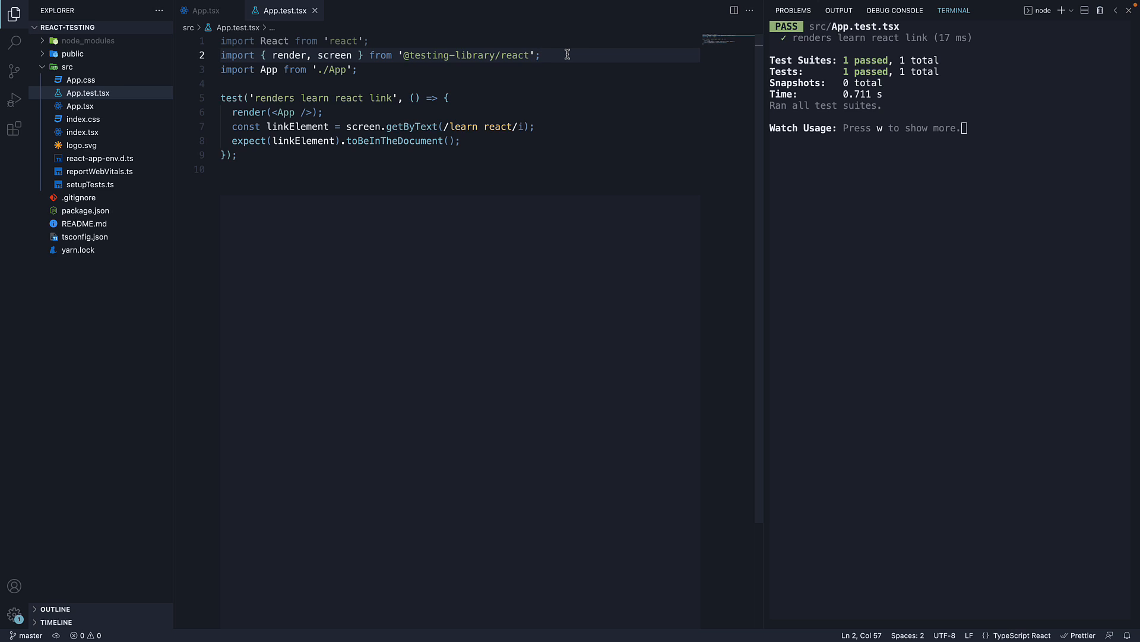
double_click(231, 97)
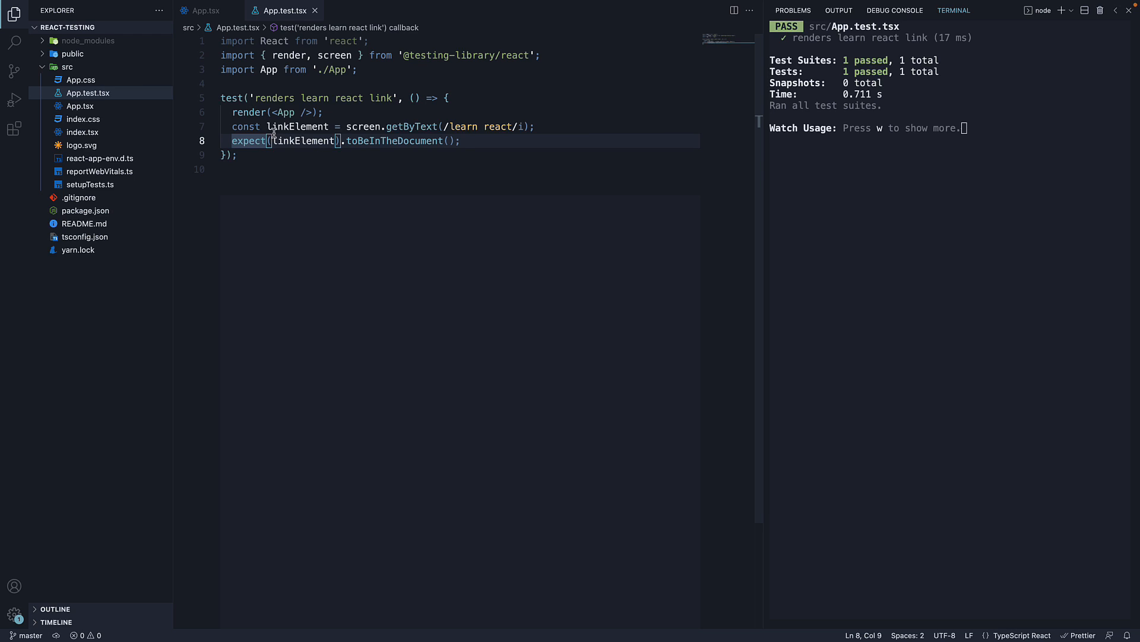
mouse_move(363, 212)
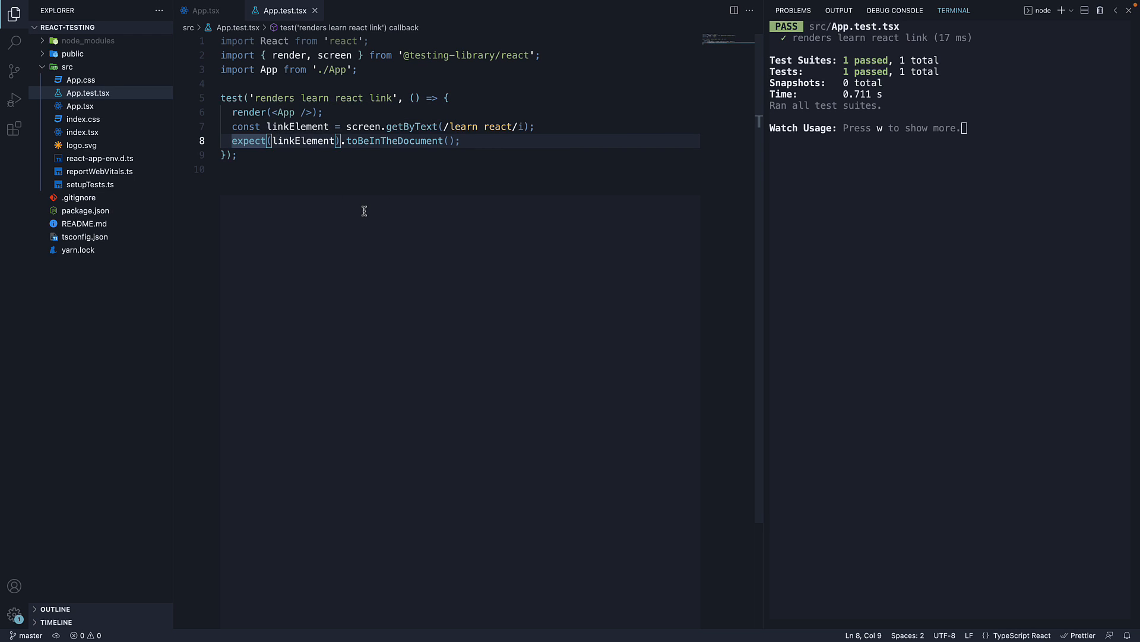
mouse_move(376, 221)
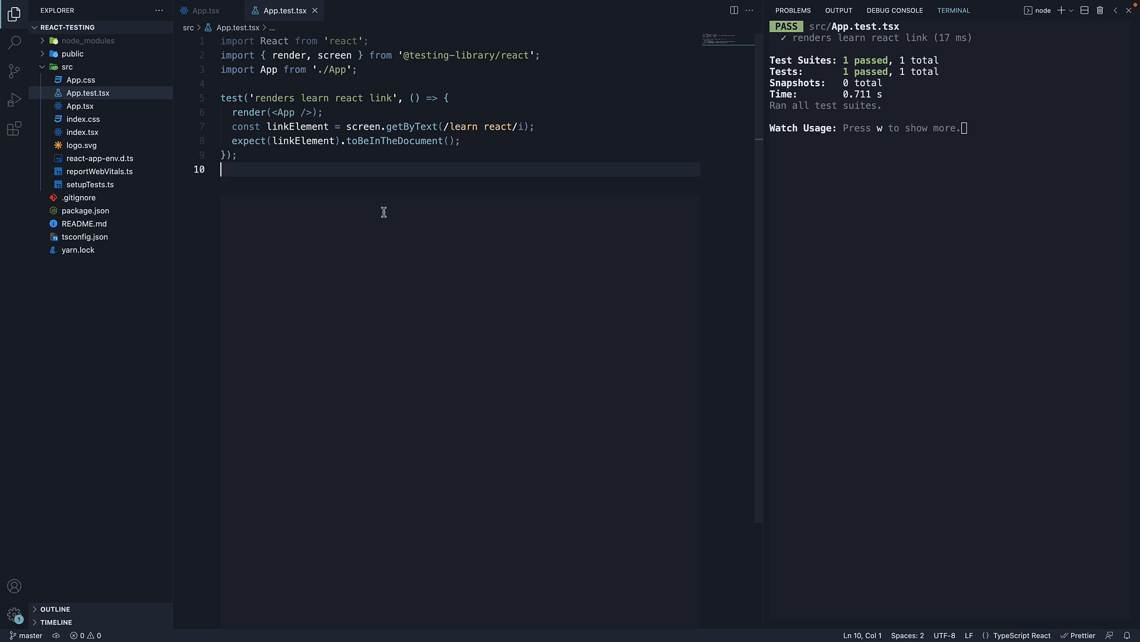
click(245, 99)
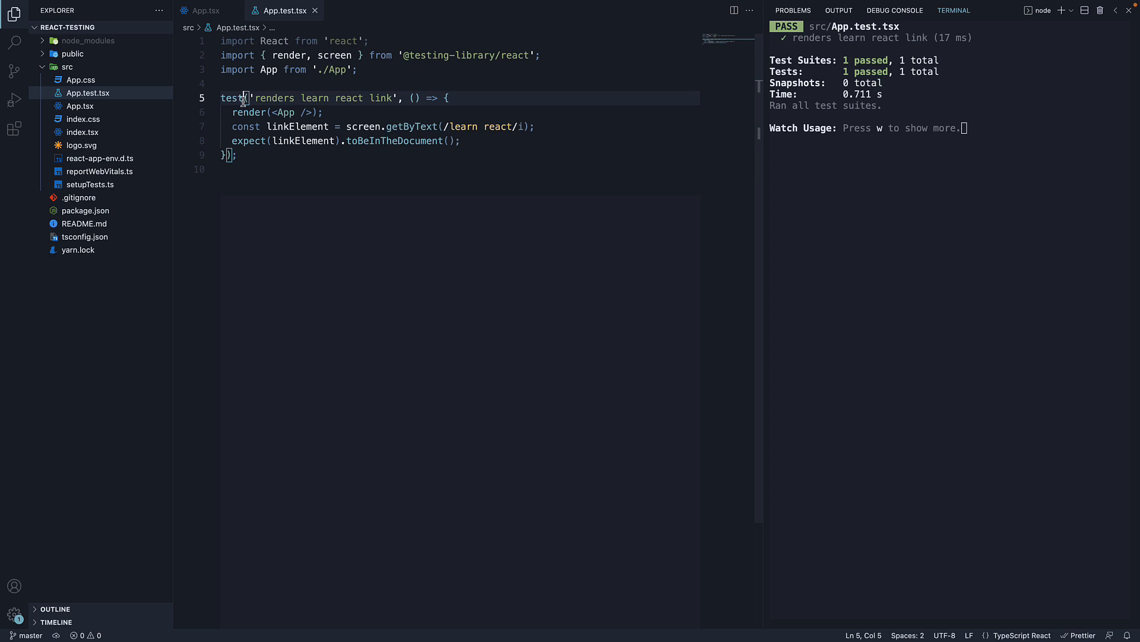
double_click(230, 98)
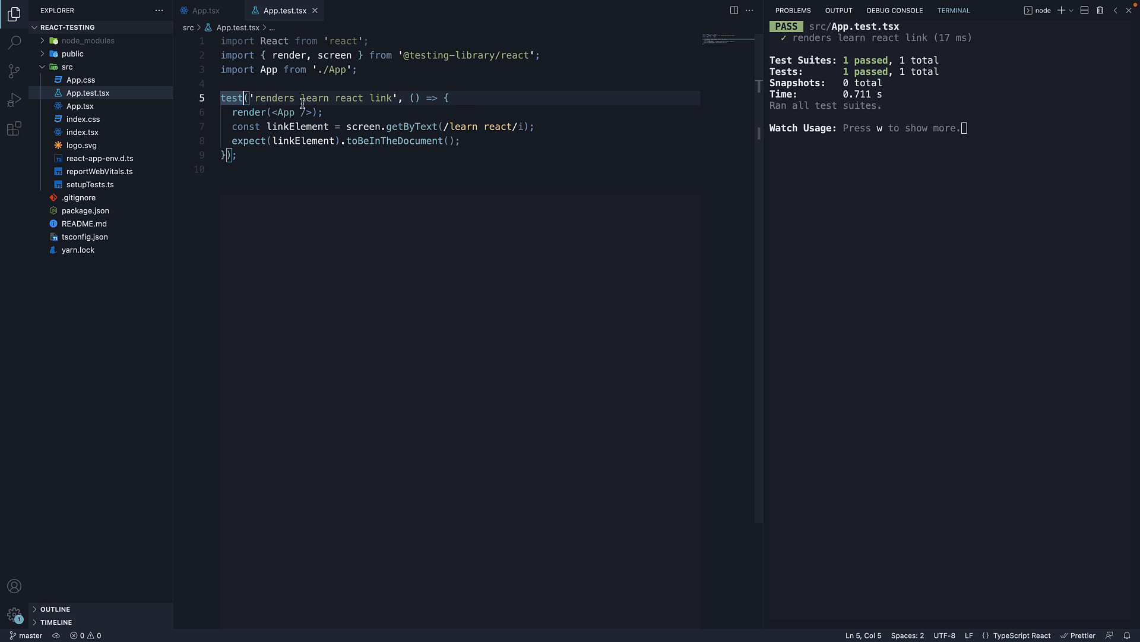
click(322, 98)
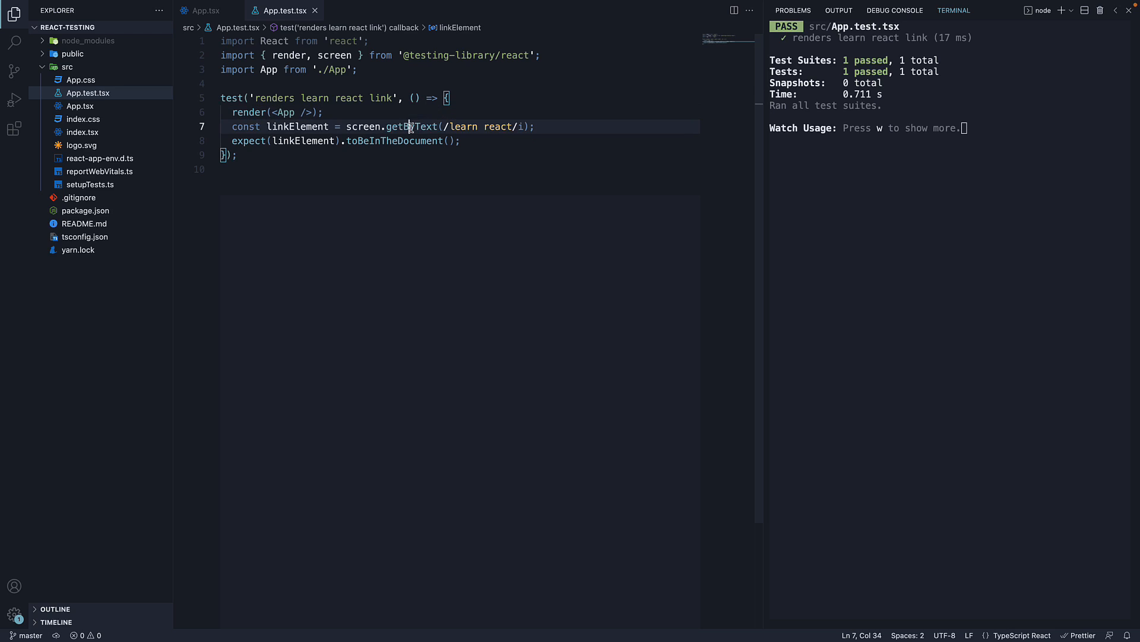
double_click(411, 126)
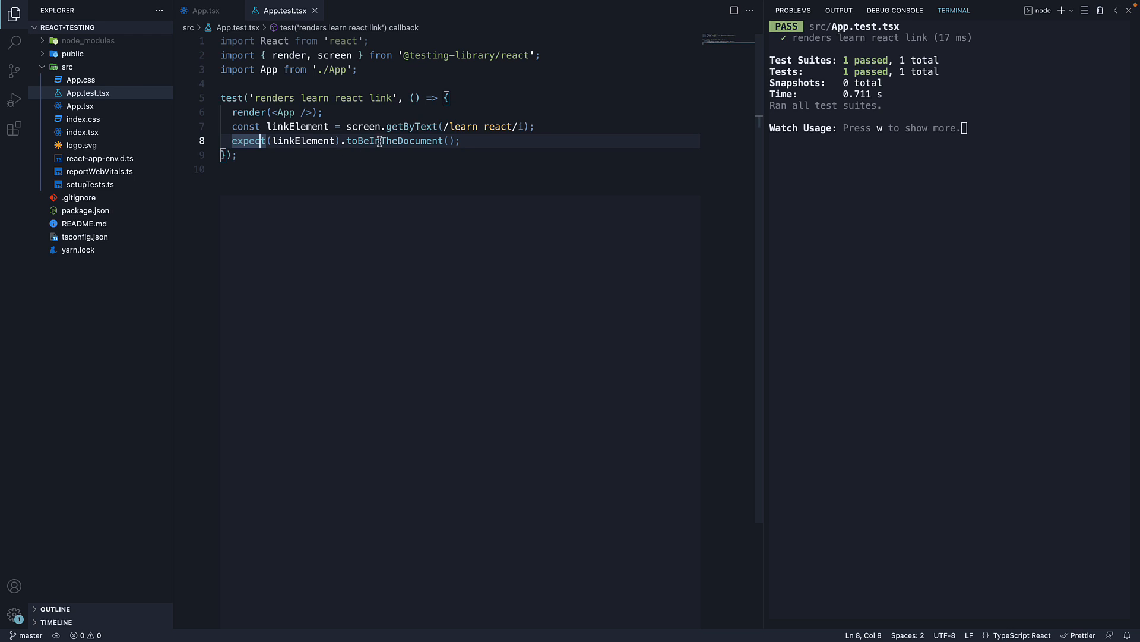
double_click(393, 140)
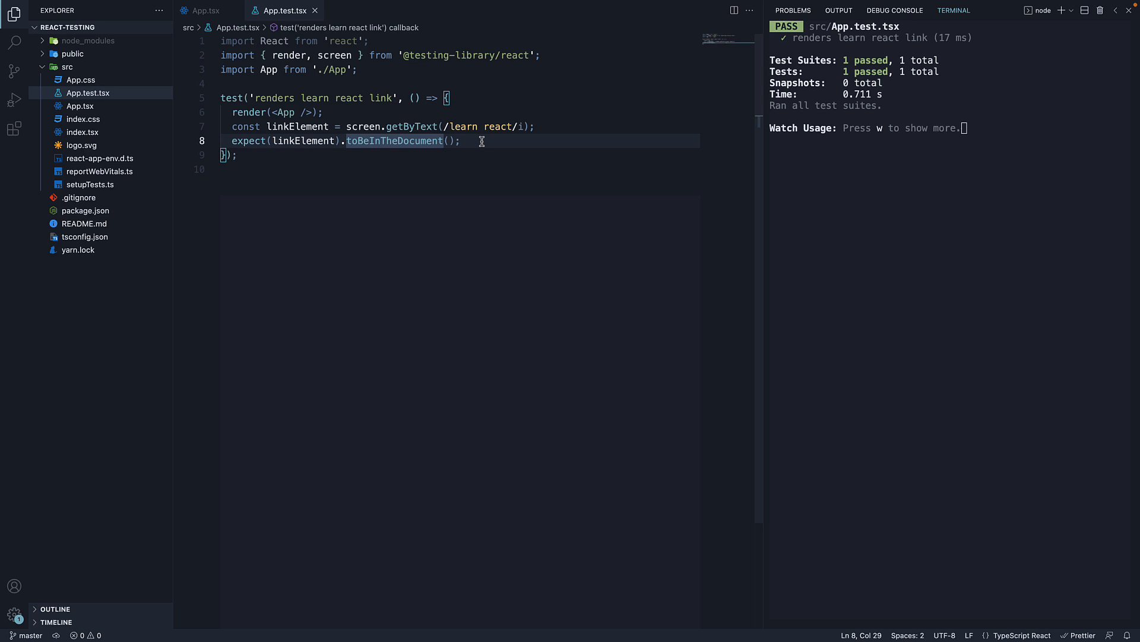
click(460, 141)
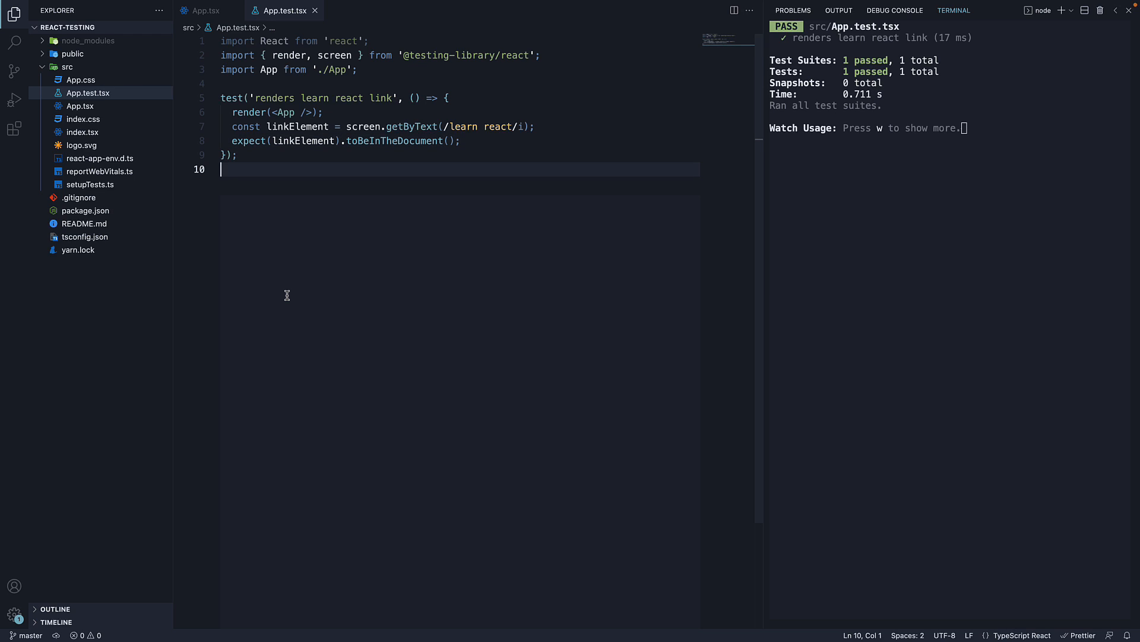
mouse_move(326, 290)
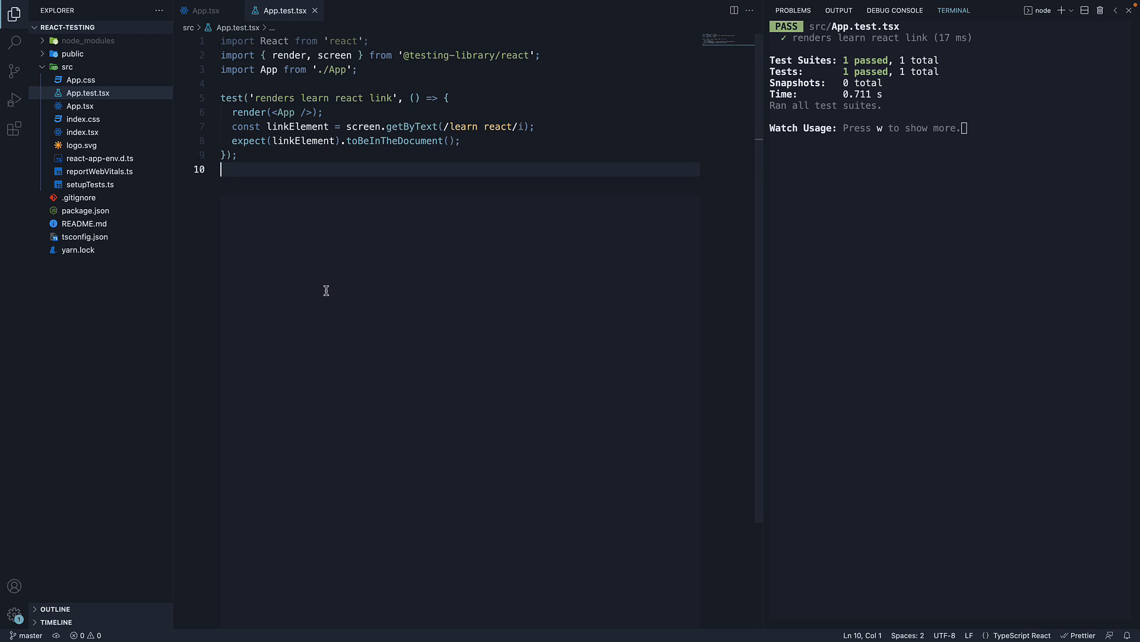
mouse_move(329, 292)
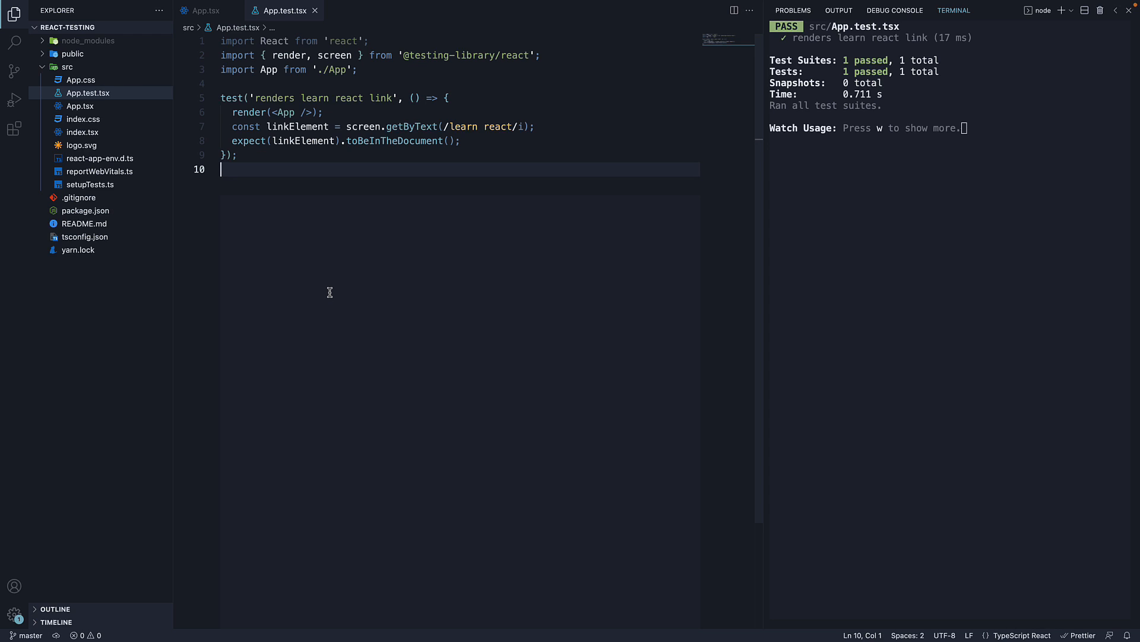